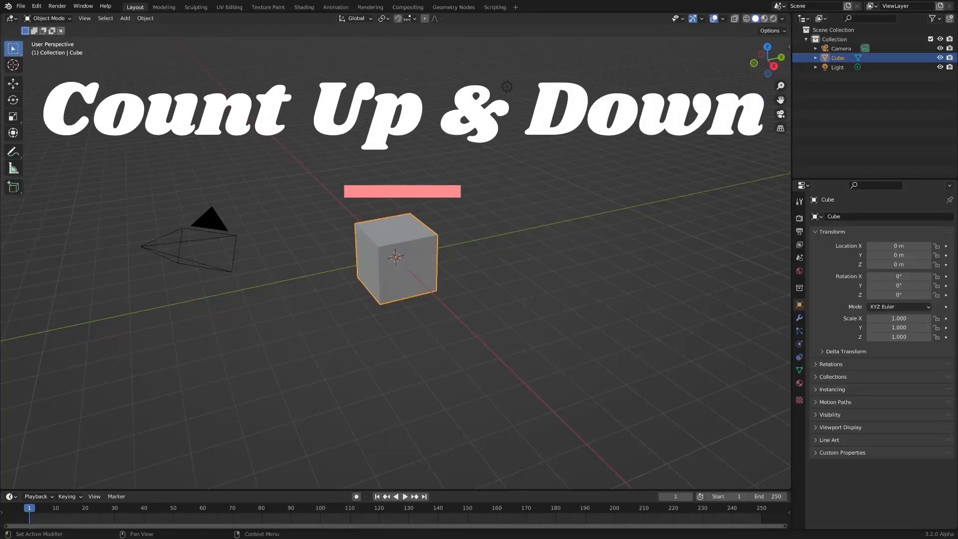
Open the Geometry Nodes workspace and reposition the Value to String node in the tree
{"action": "left_click", "coordinate": [454, 7]}
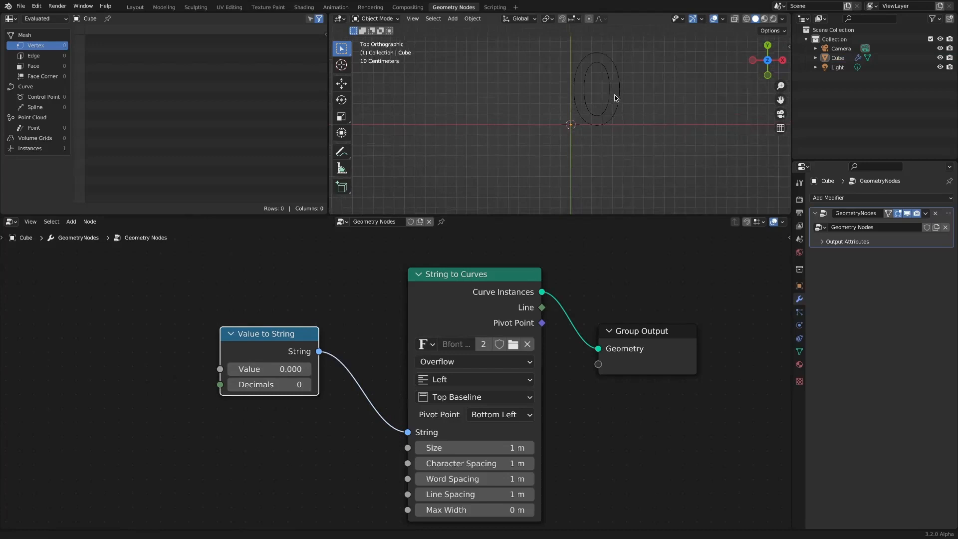
{"action": "left_click_drag", "start_coordinate": [269, 334], "coordinate": [305, 343]}
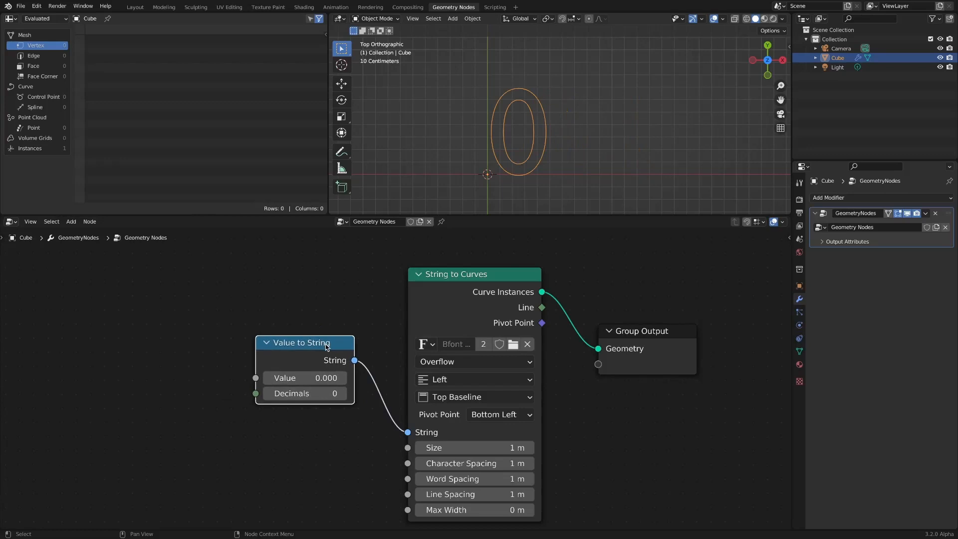